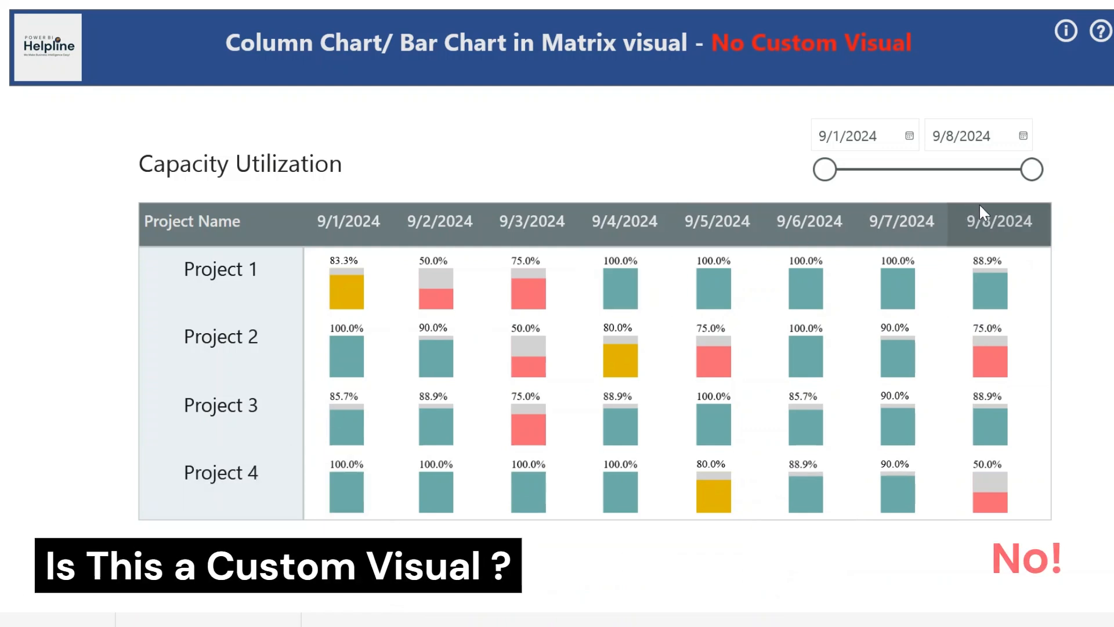
# Narrow the date range slicer so the matrix shows only 9/4/2024 through 9/8/2024.
pyautogui.moveTo(1034, 169); pyautogui.dragTo(1004, 169)
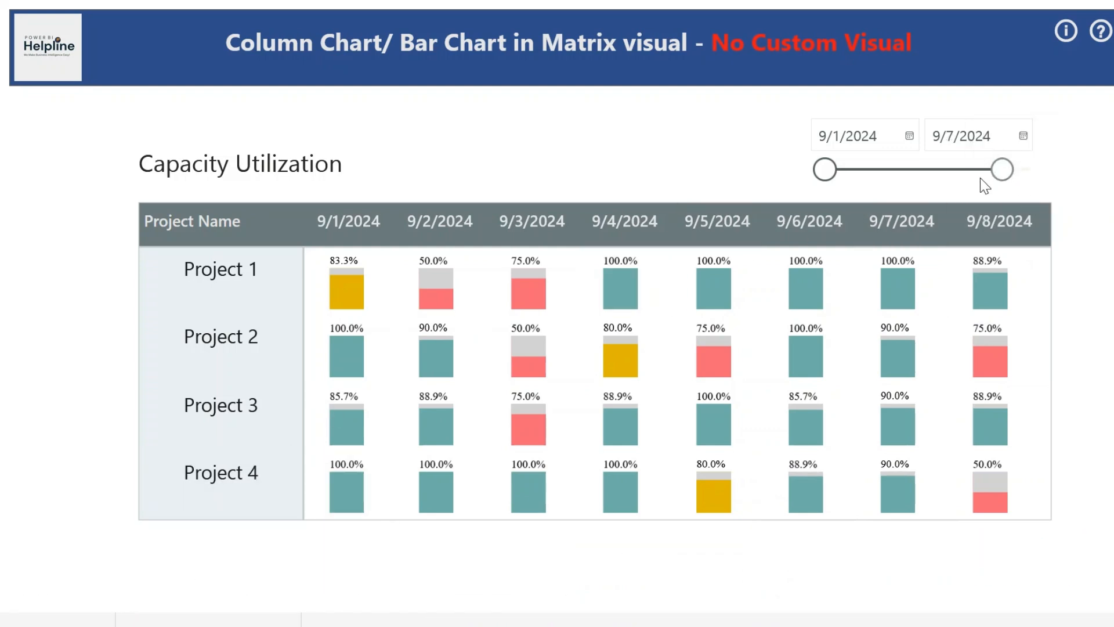
pyautogui.moveTo(1003, 169); pyautogui.dragTo(974, 171)
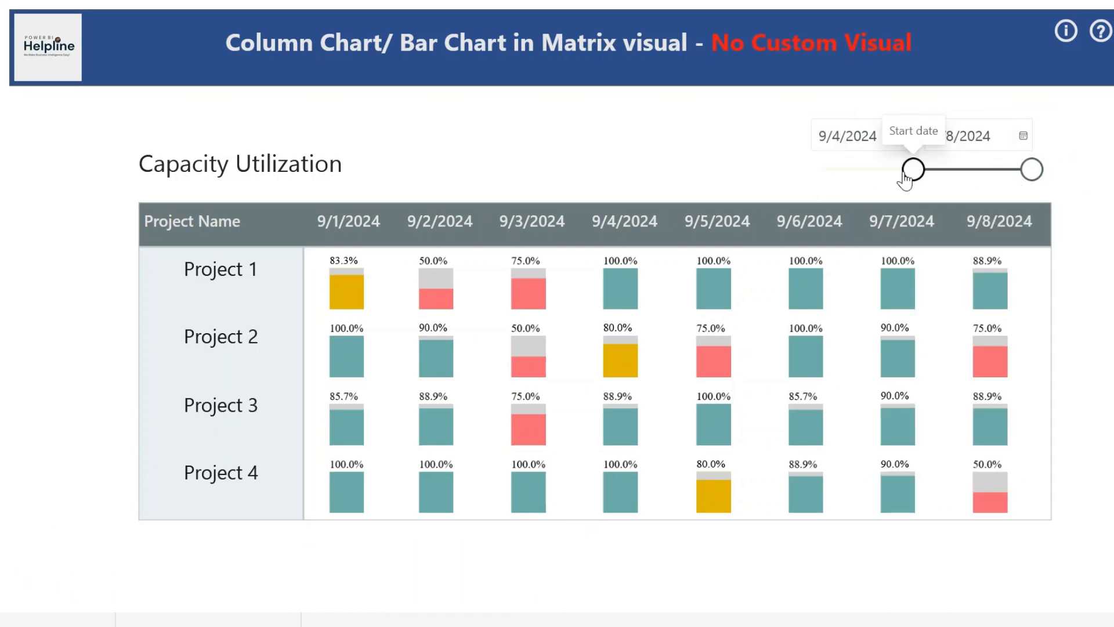
pyautogui.moveTo(915, 171); pyautogui.dragTo(820, 170)
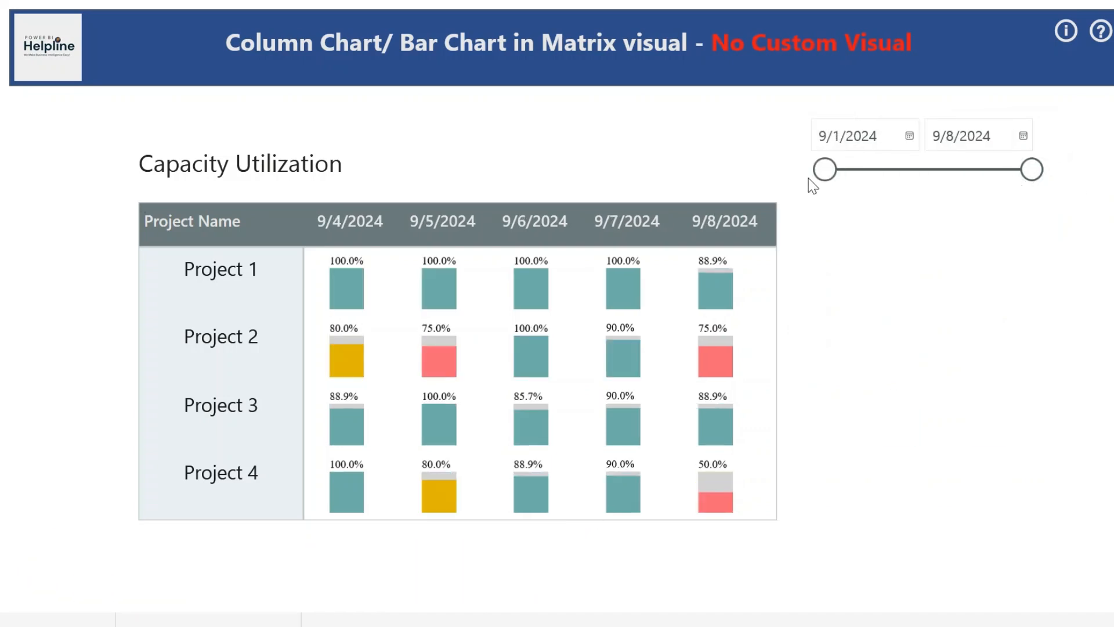
pyautogui.moveTo(823, 170); pyautogui.dragTo(803, 170)
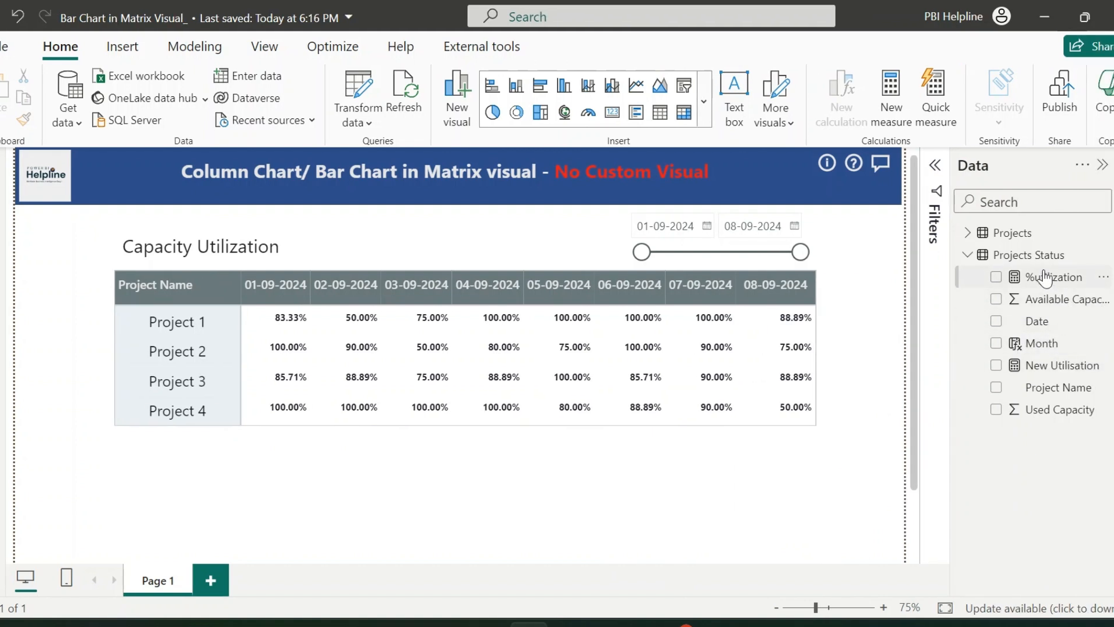
pyautogui.moveTo(1054, 276)
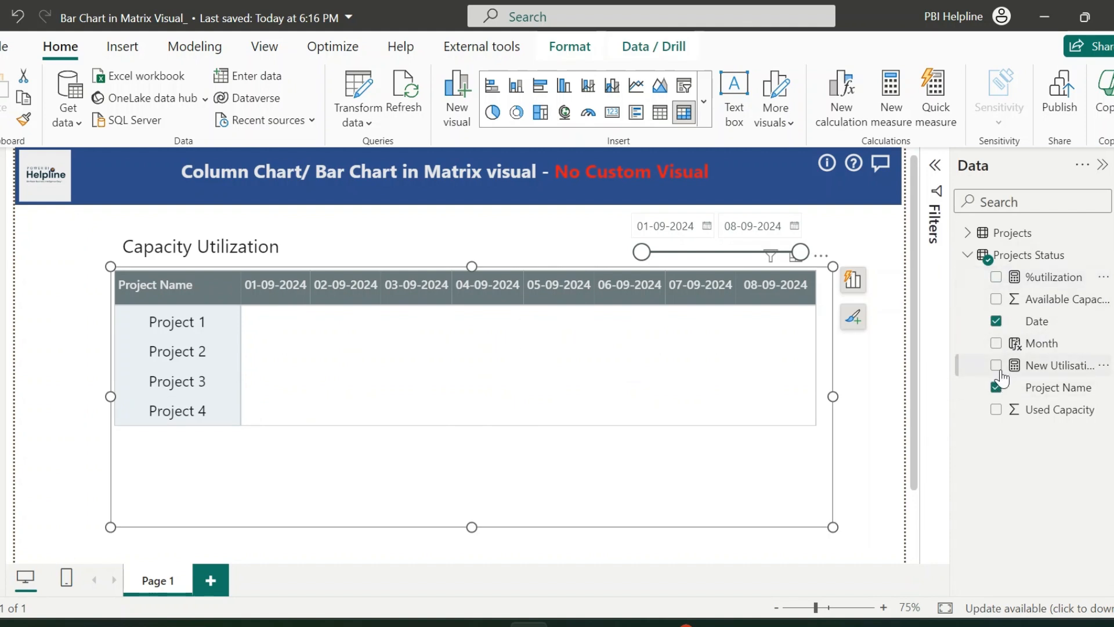
# Show the New Utilisation SVG bar measure in the matrix instead of plain percentages.
pyautogui.click(996, 365)
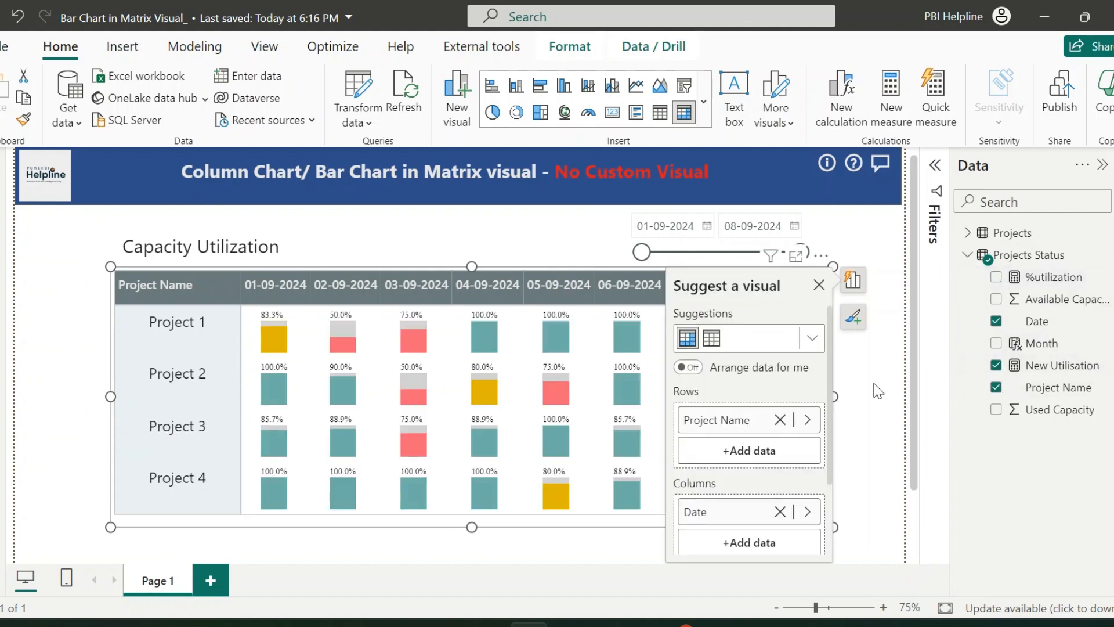
pyautogui.click(819, 285)
pyautogui.write('new Utilization')
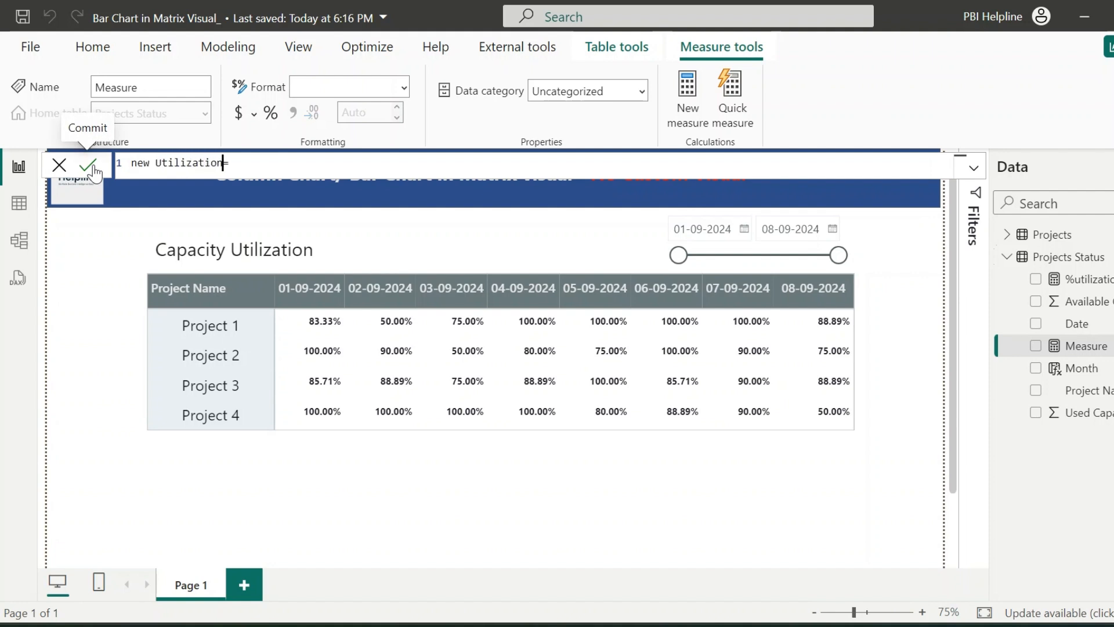
# Start the new Utilization measure with the "data:image/svg+xml;utf8," prefix and browse the SVG rect reference.
pyautogui.write('=')
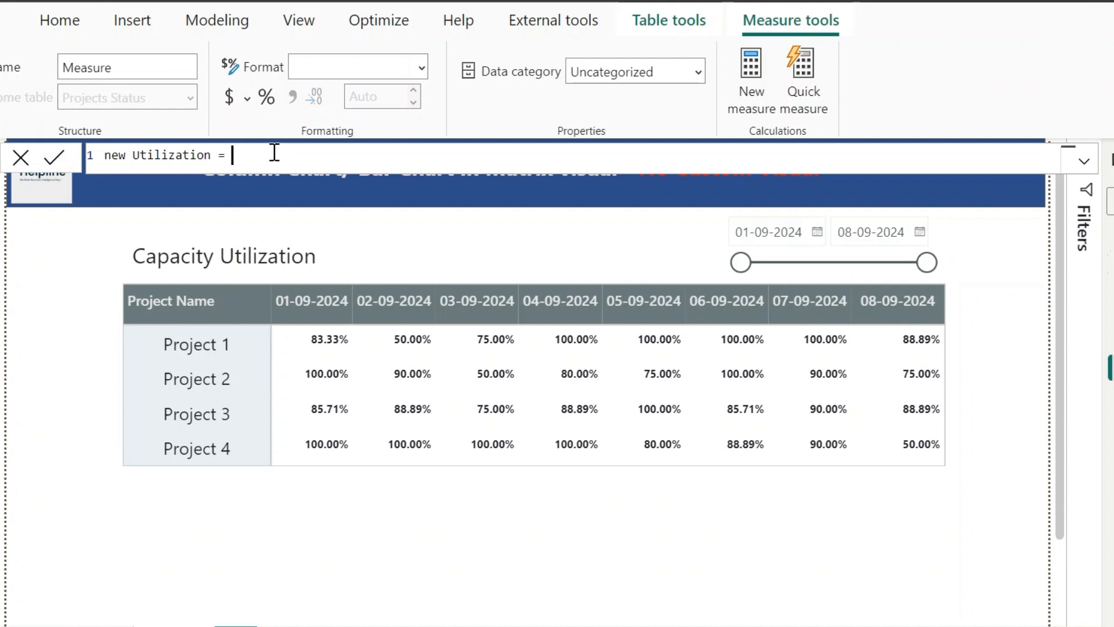
pyautogui.write('"data:image/svg+xml;utf8,')
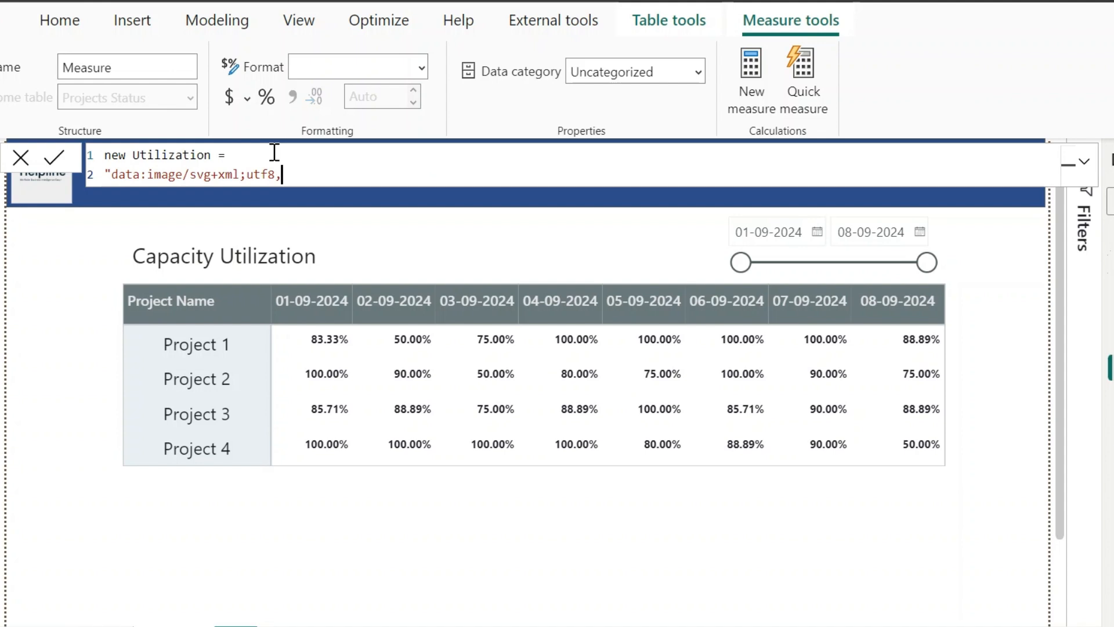
pyautogui.press('Enter')
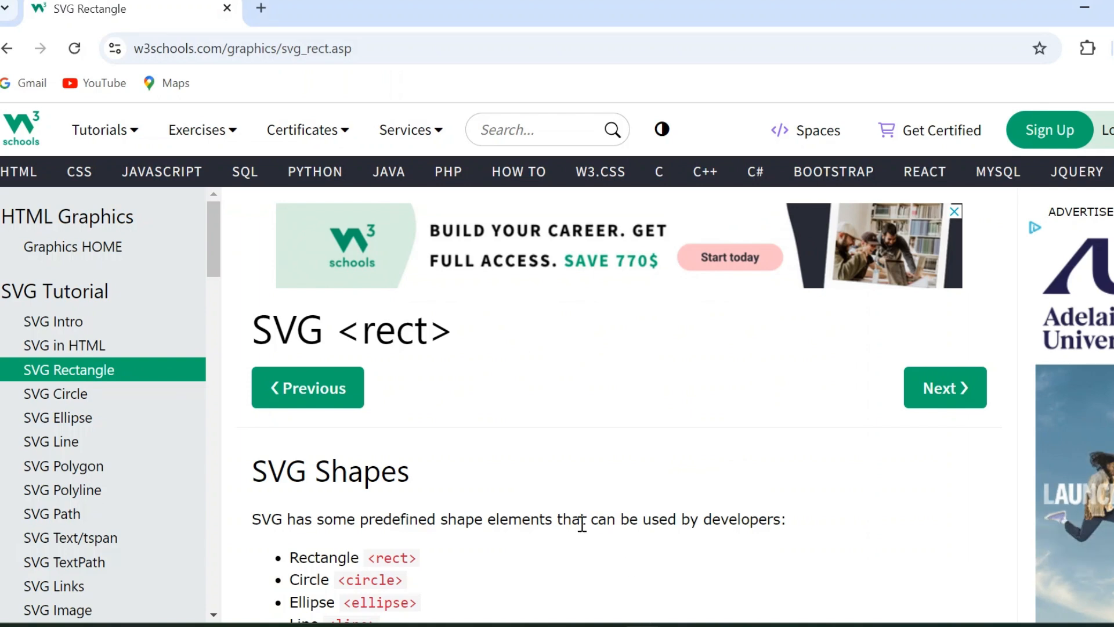
pyautogui.scroll(-3)
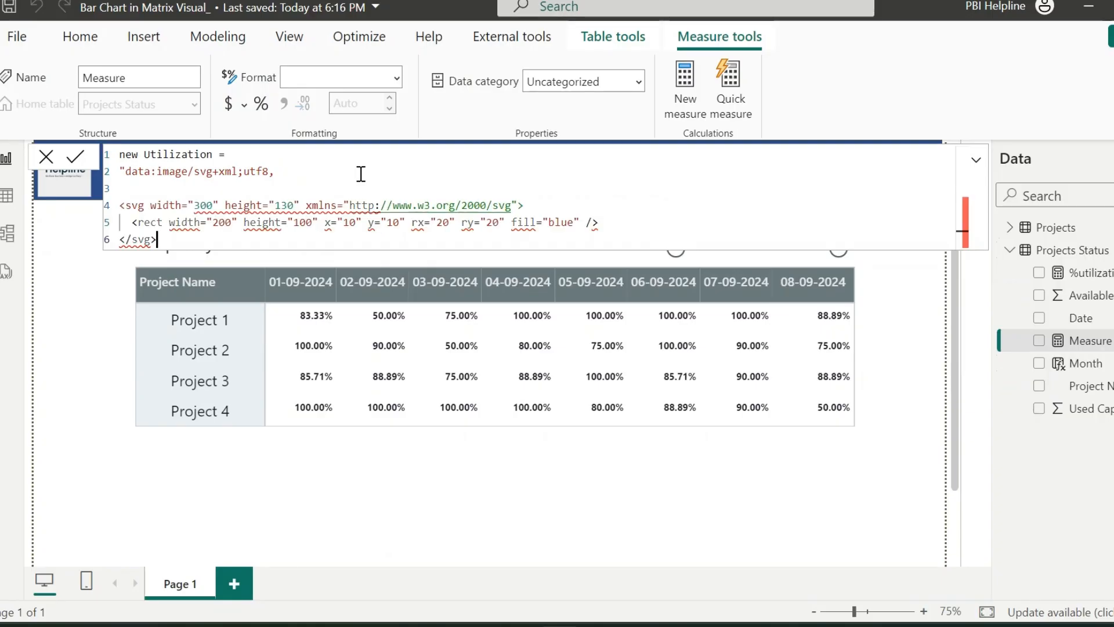
pyautogui.moveTo(501, 237)
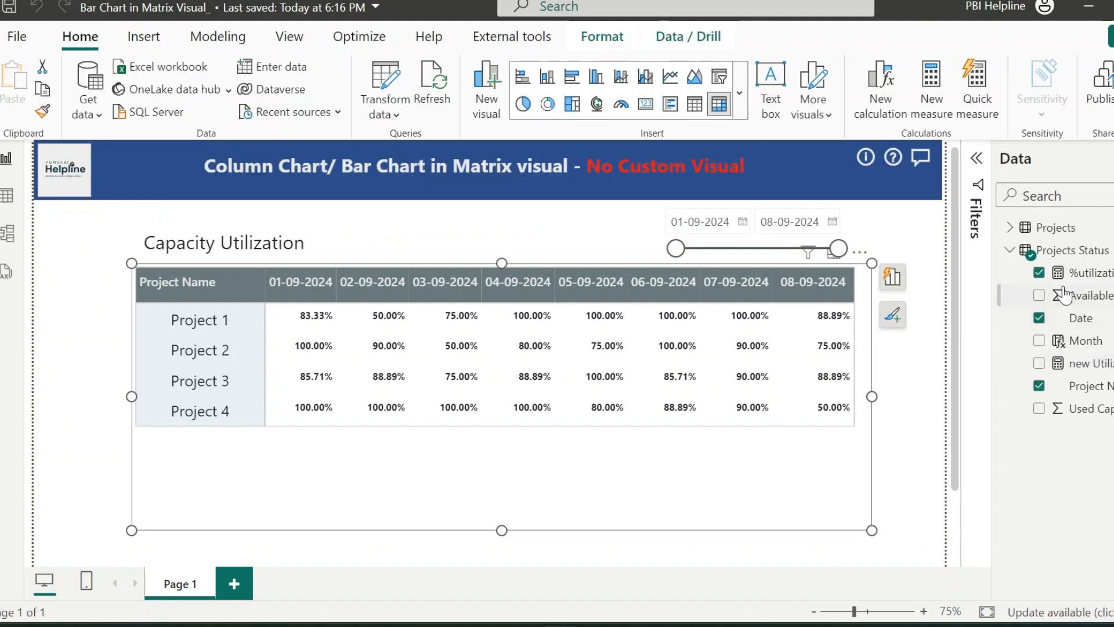
# Swap %utilization for the new Utilization grey rectangle measure in the matrix and reopen it for editing.
pyautogui.click(1039, 272)
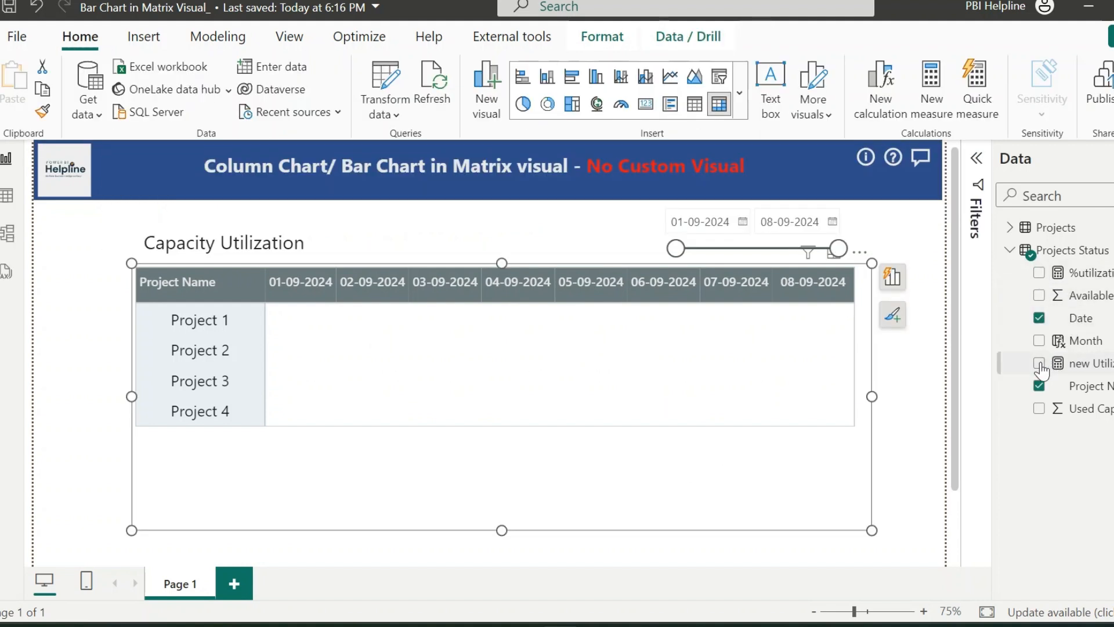
pyautogui.click(1039, 364)
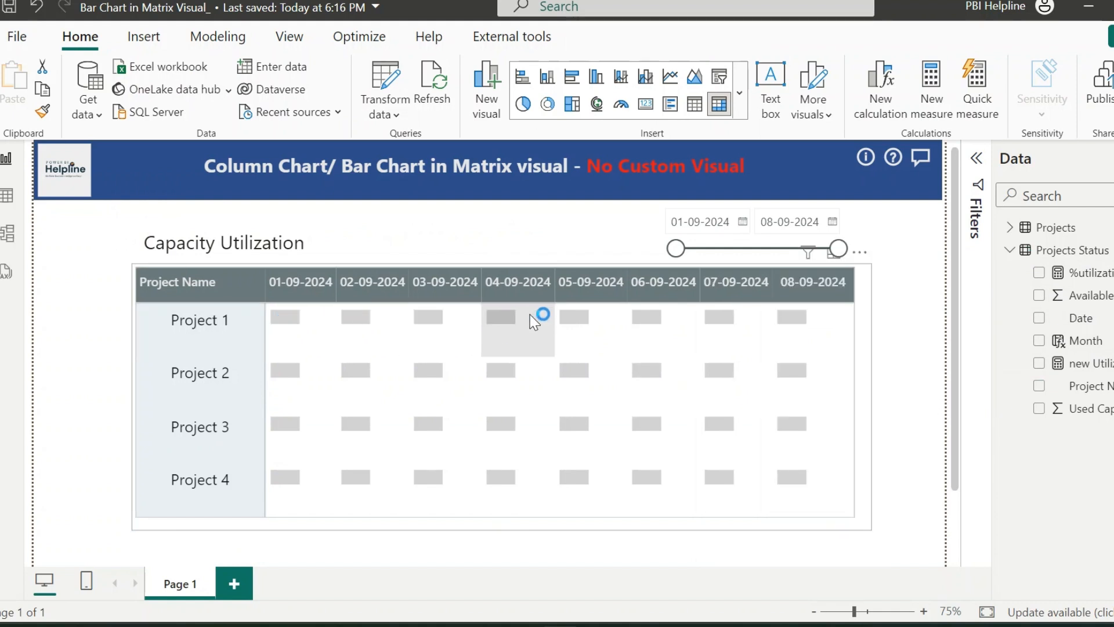
pyautogui.click(1087, 363)
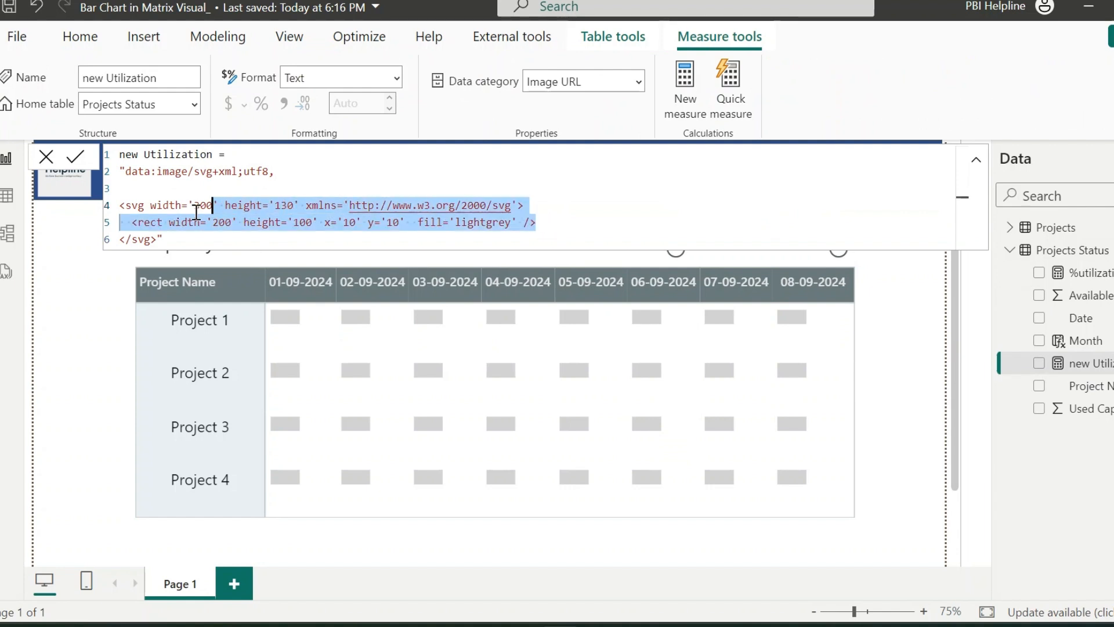
# Add a second rect with height 50 and lightgreen fill layered over the grey rectangle.
pyautogui.write("<rect width='200' height='100' x='10' y='10'  fill='lightgrey' />")
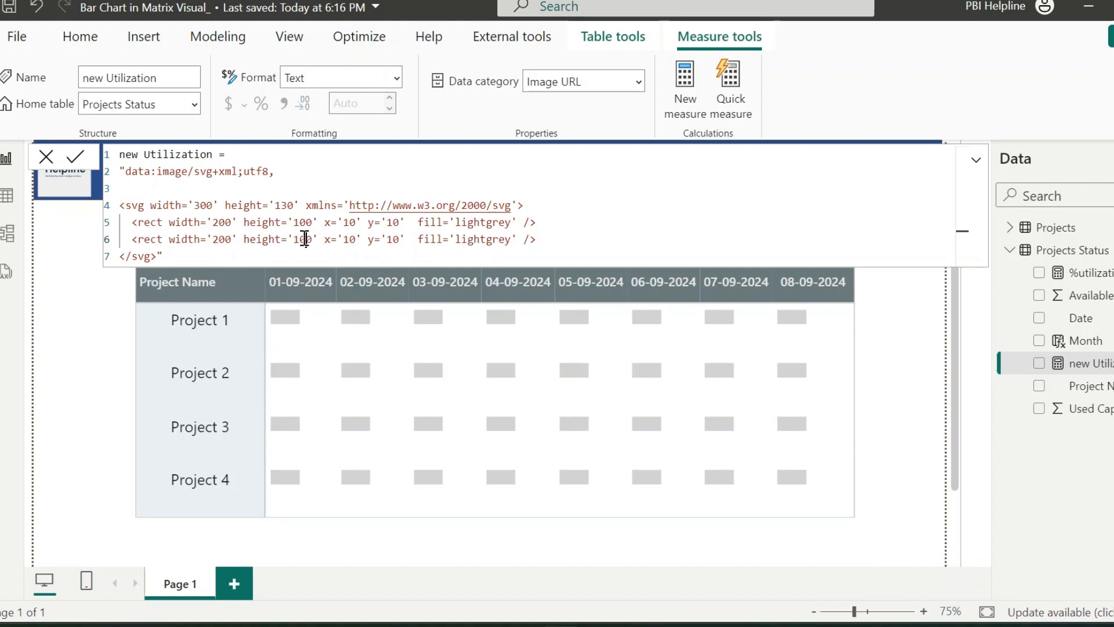
pyautogui.write('50')
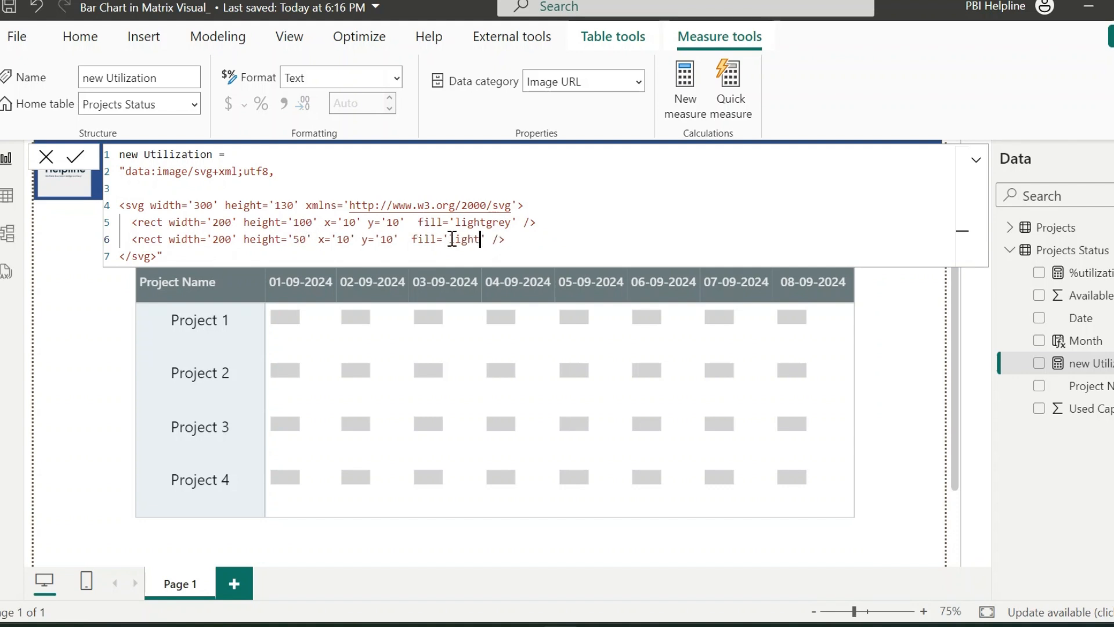
pyautogui.write('green')
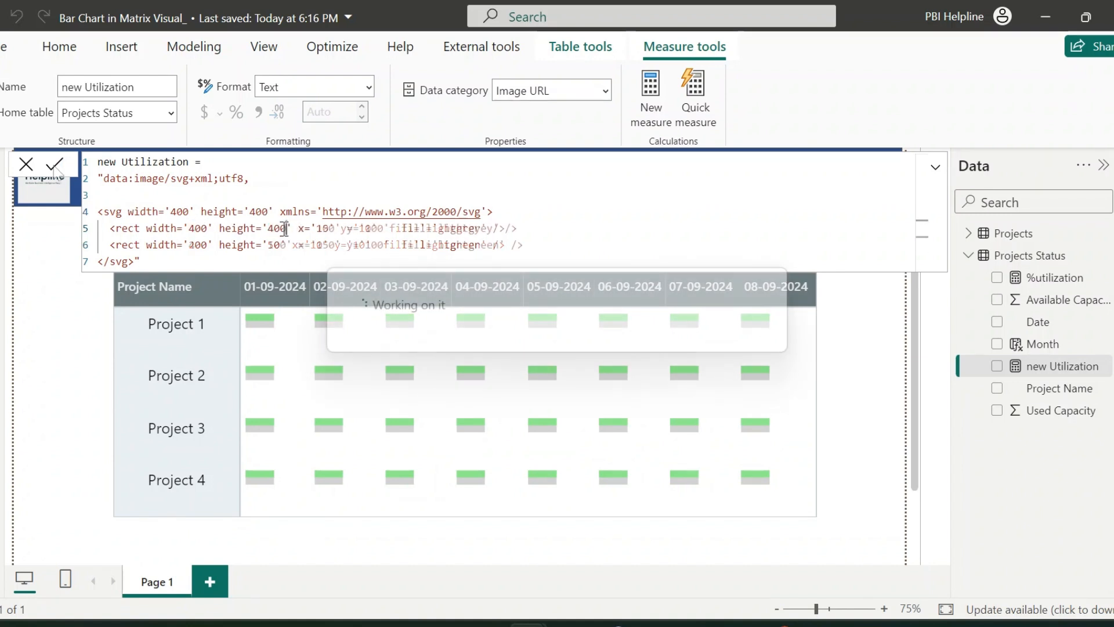
# Define VAR _filling built from the [%utilization] value.
pyautogui.write('VAR')
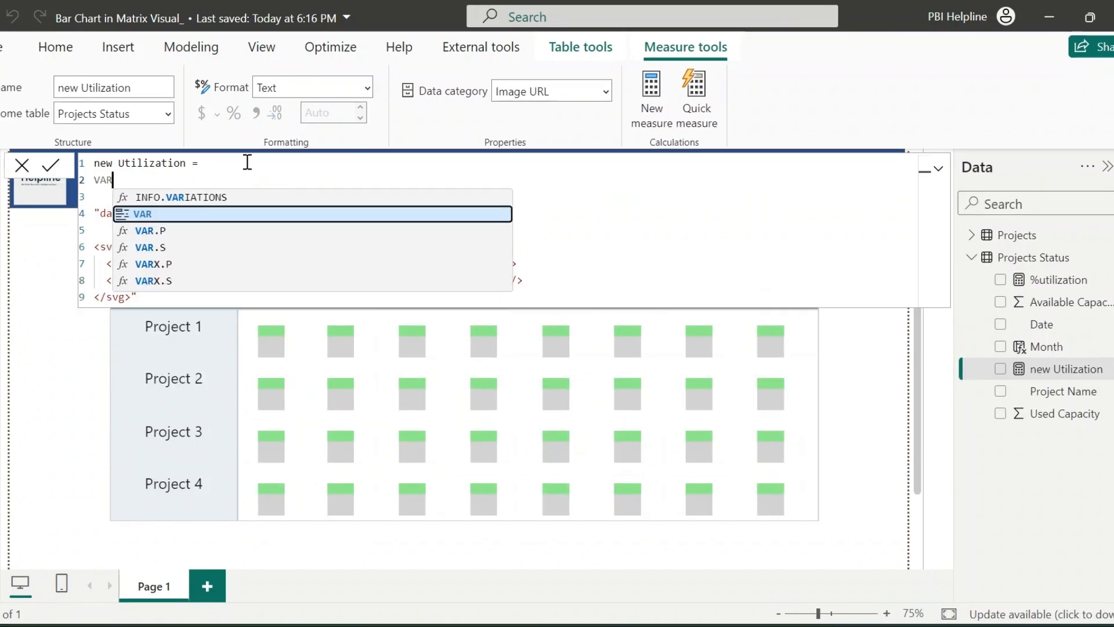
pyautogui.write('_filling')
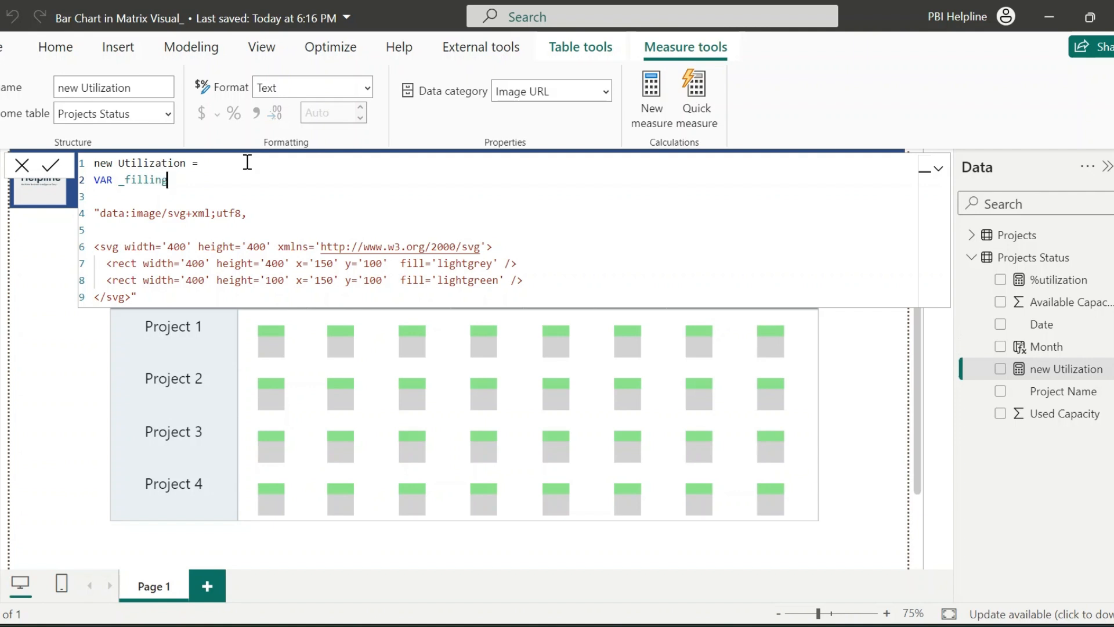
pyautogui.write('= ""')
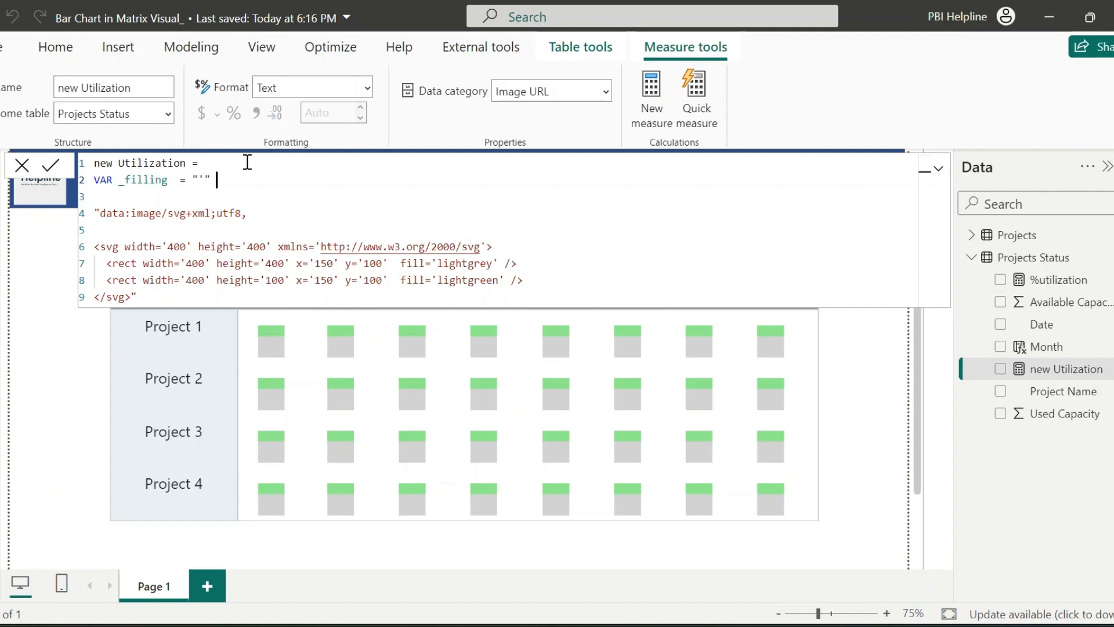
pyautogui.write('& uti')
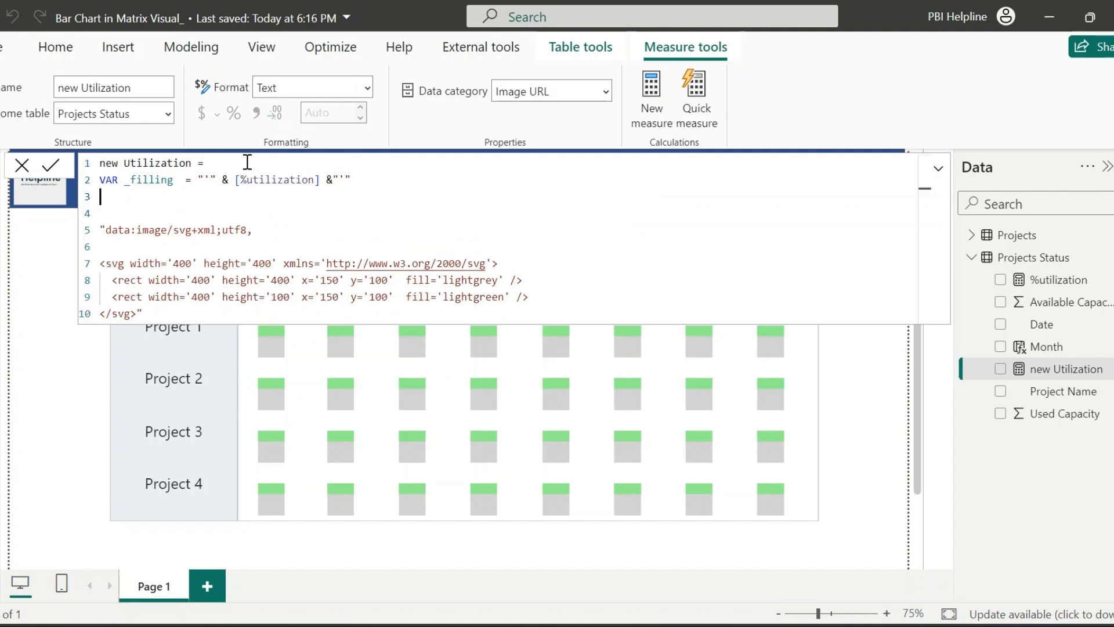
# Define VAR _color with SWITCH(TRUE()) choosing Color1 at >= 0.85 and Color2 at 0.75-0.85, then RETURN.
pyautogui.write('VAR')
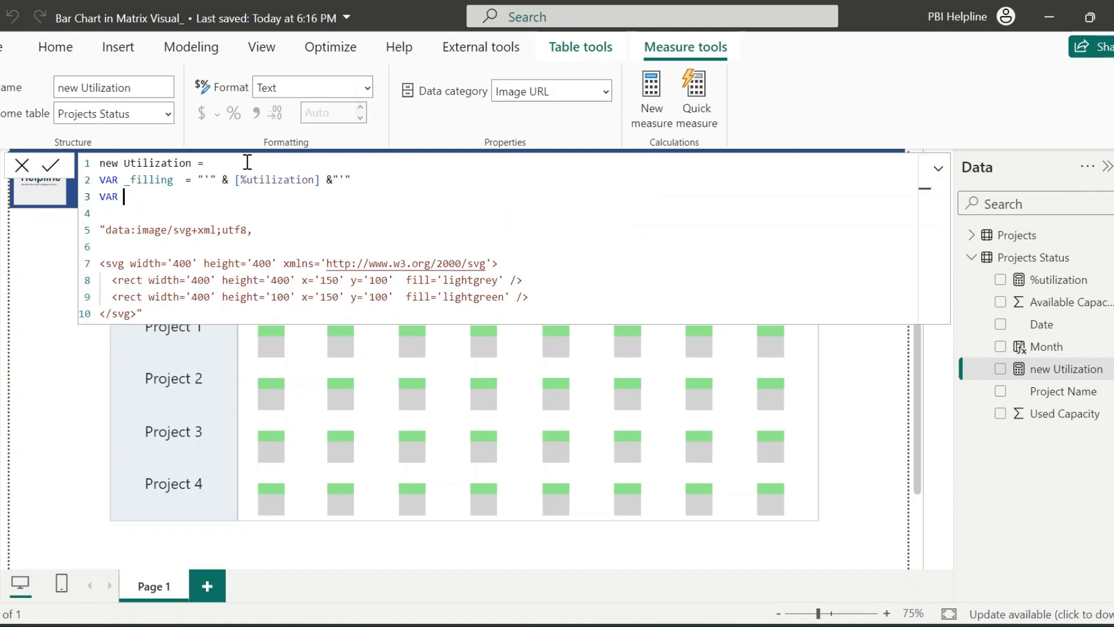
pyautogui.write('_color =')
pyautogui.write('SWITCH(')
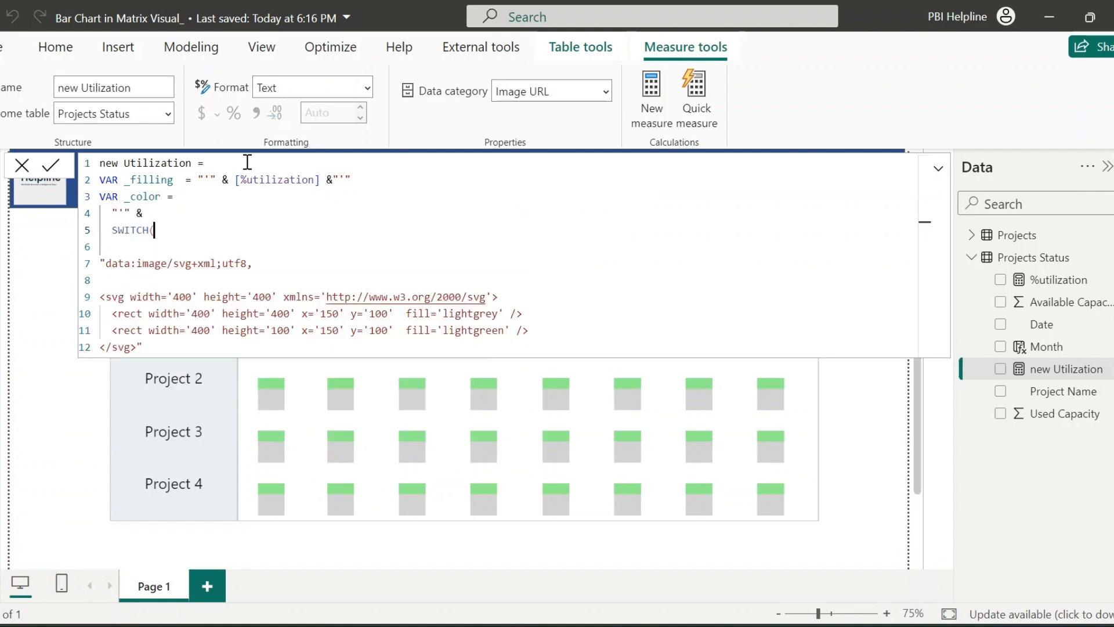
pyautogui.write('true')
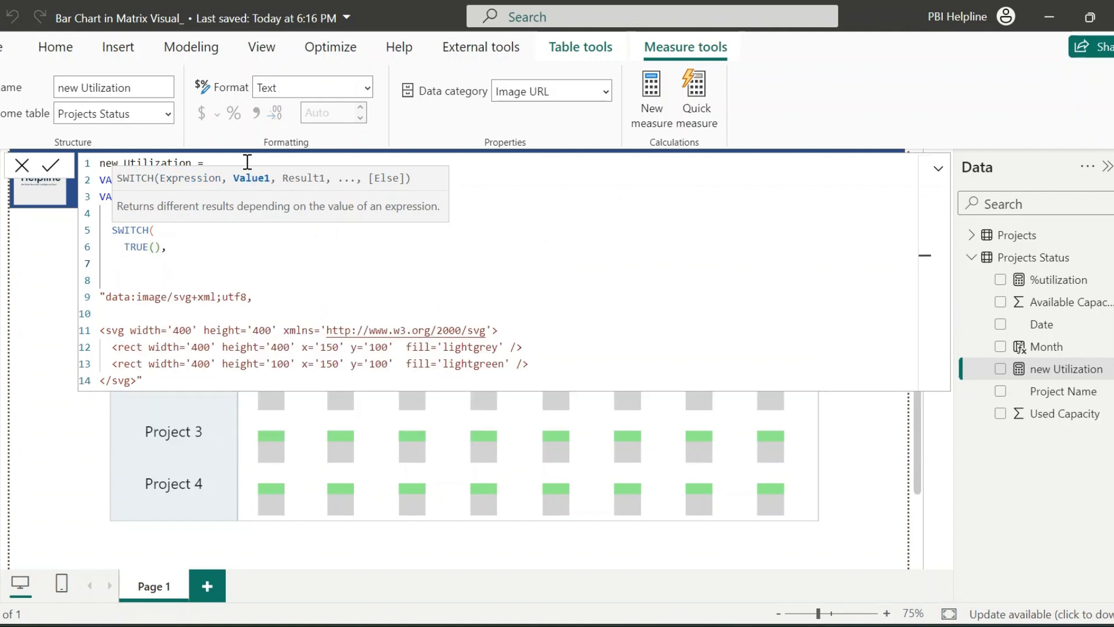
pyautogui.write('[%utilization] >= 0.85')
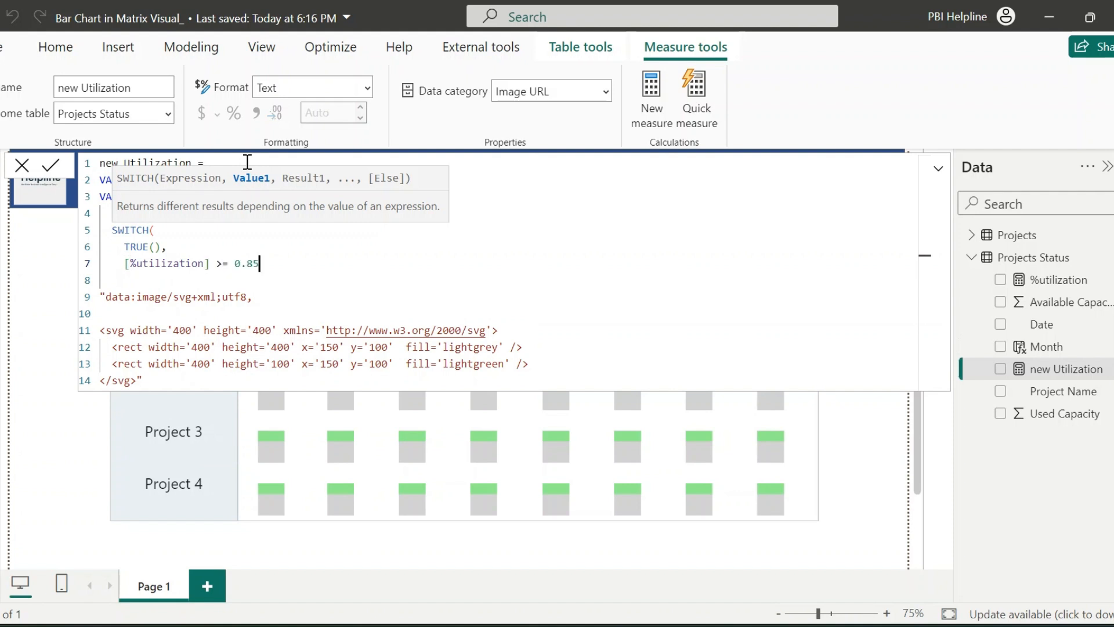
pyautogui.write(', "Color1"')
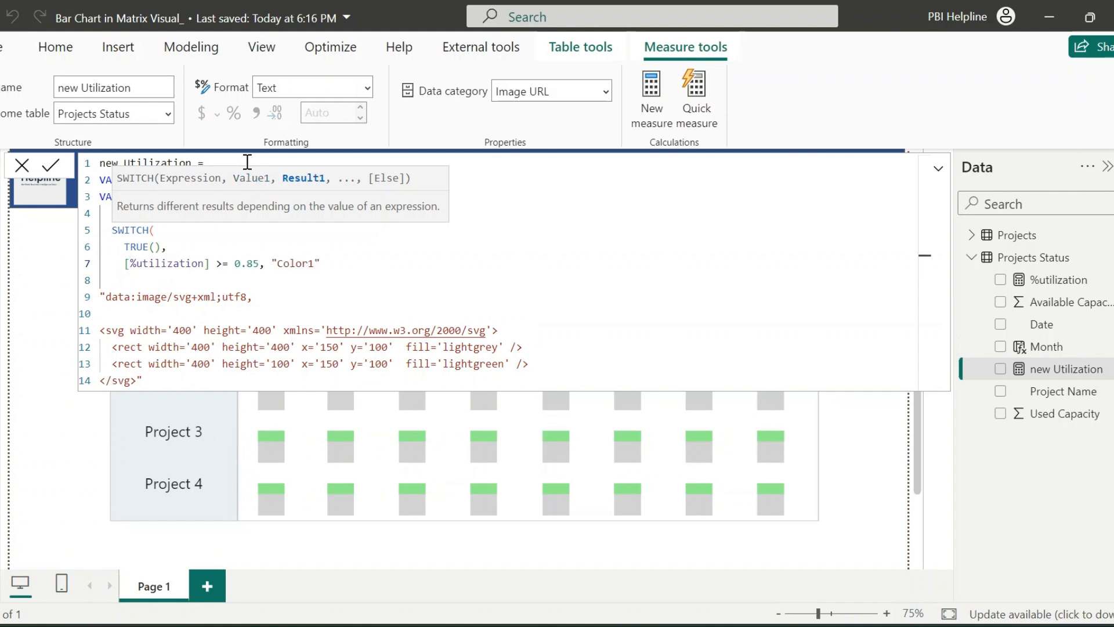
pyautogui.write('[%utilization] >= 0.75 && [%utilization] < 0.85, "Color')
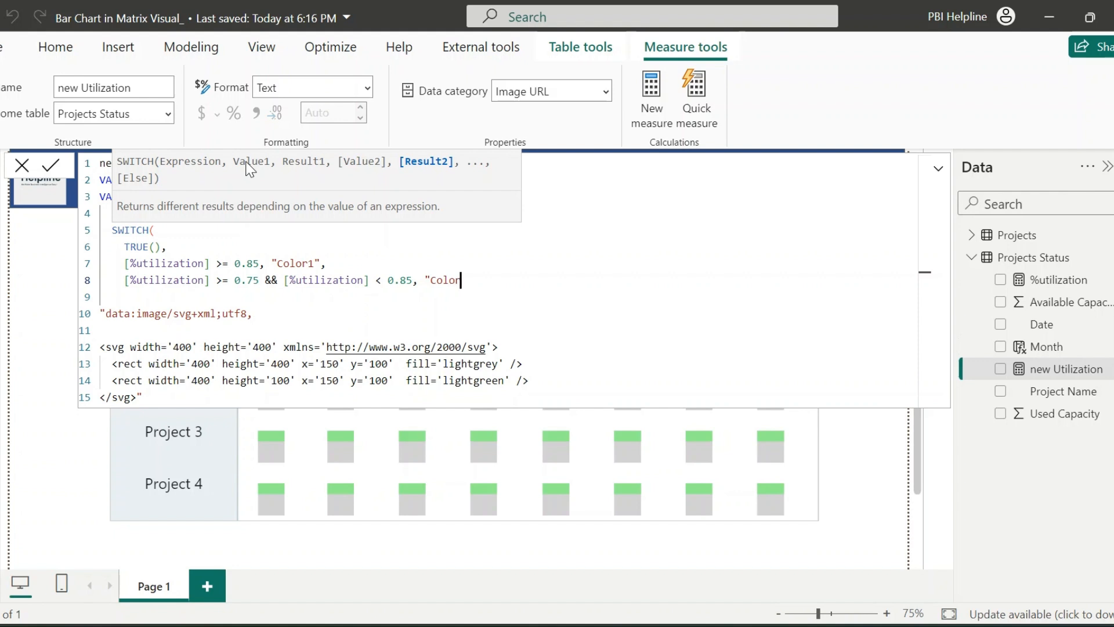
pyautogui.write('2", "Color3')
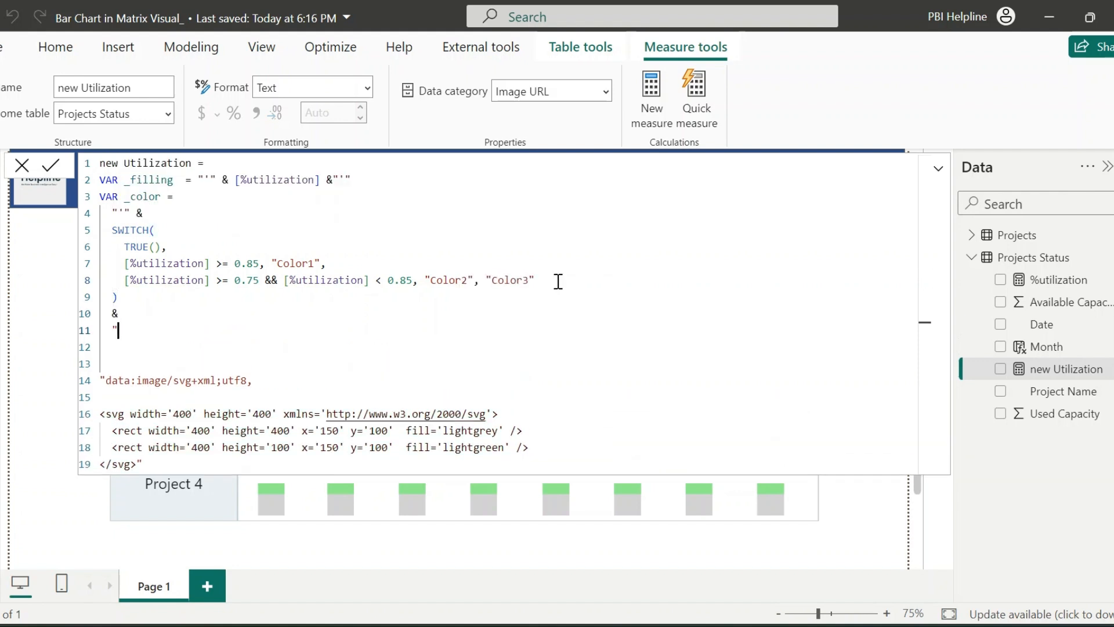
pyautogui.write('RETURN')
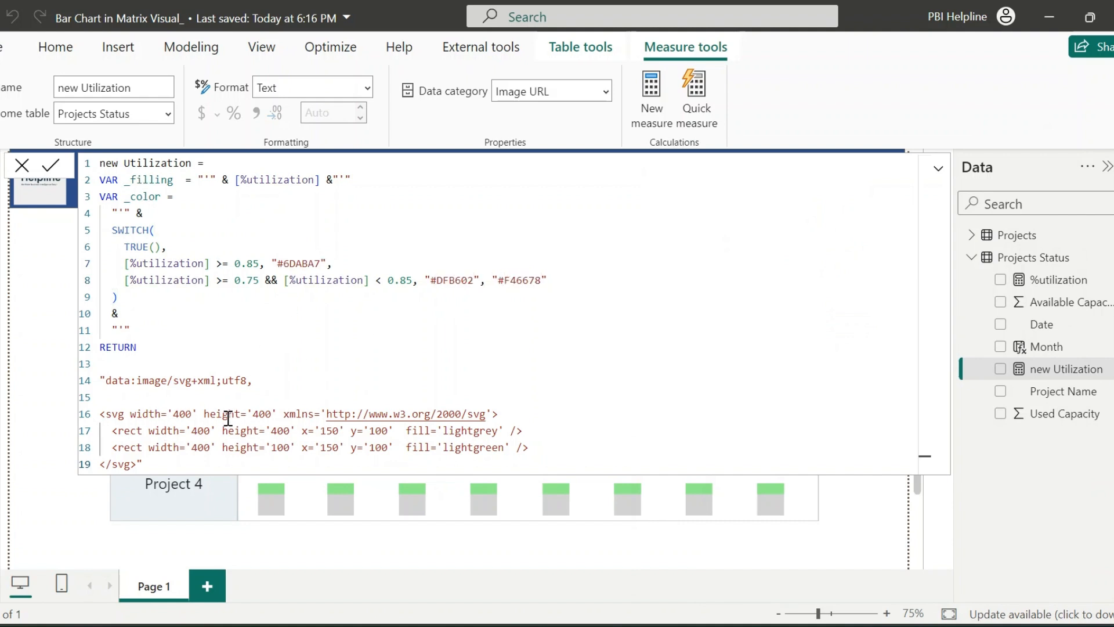
pyautogui.moveTo(476, 368)
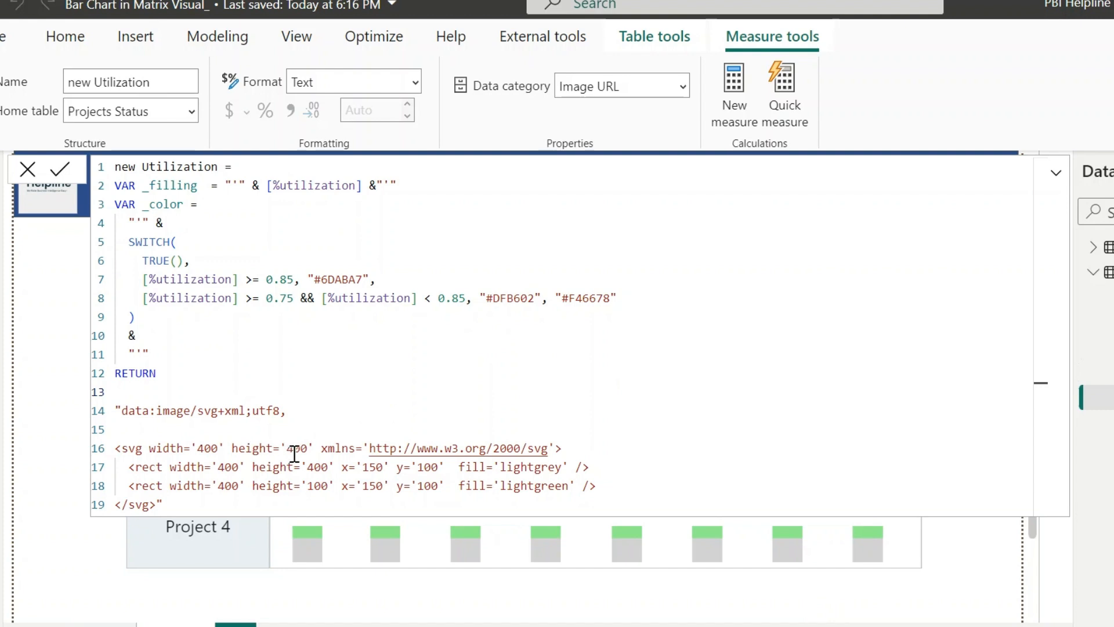
# Make _filling compute "'" & 300 - [%utilization]*300 & "'".
pyautogui.click(116, 392)
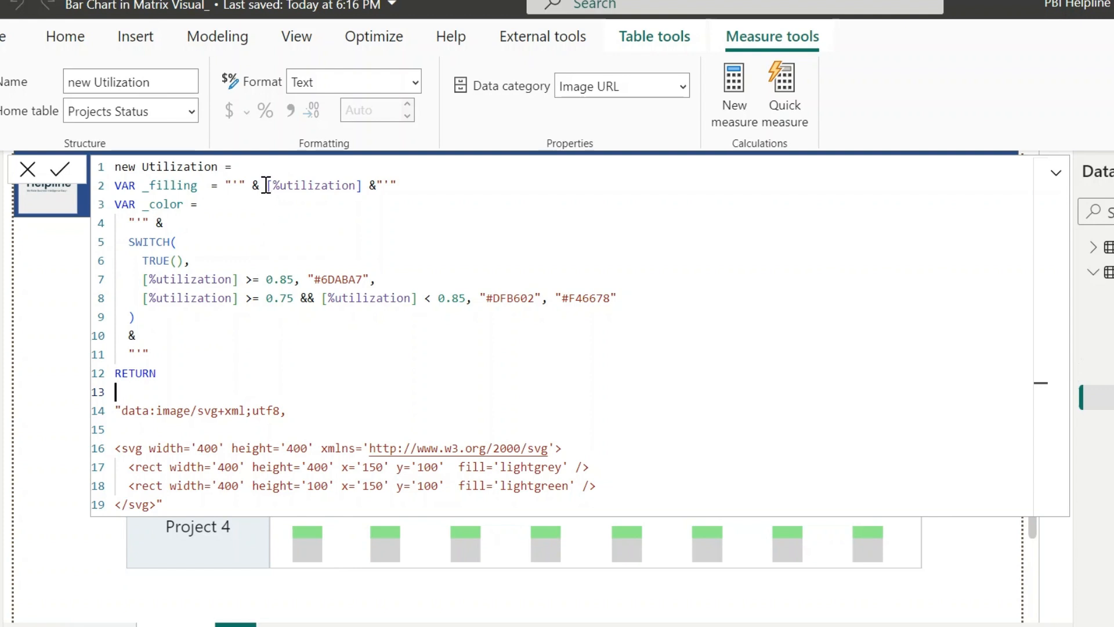
pyautogui.write('300-')
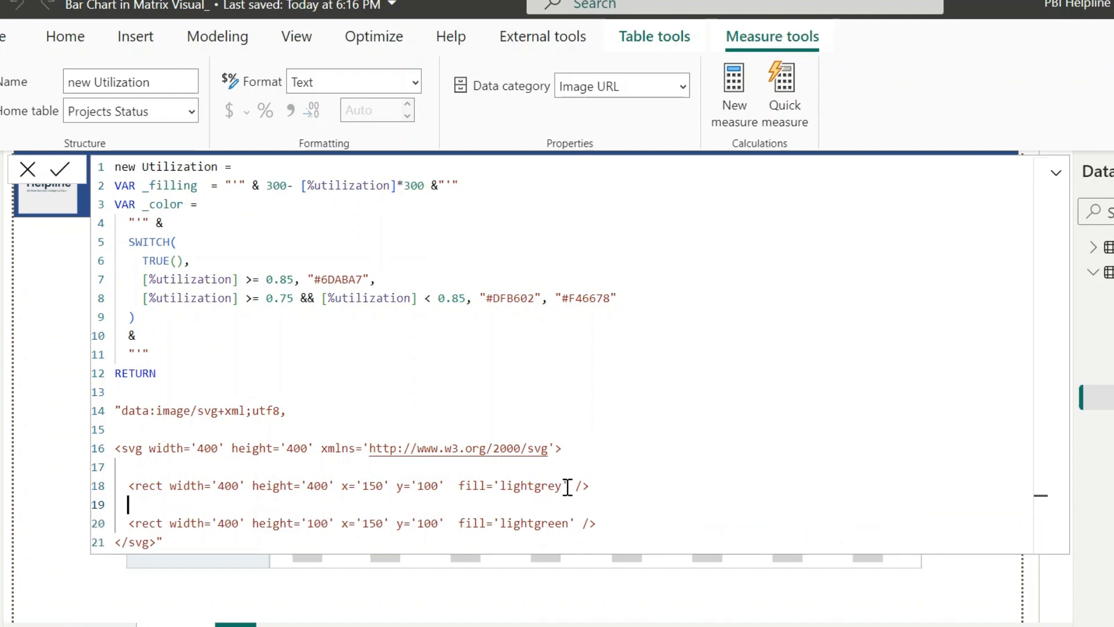
# Fill the base rect with _color, size the lightgrey overlay height by _filling, and commit the measure.
pyautogui.doubleClick(529, 485)
pyautogui.write('" & _color & ')
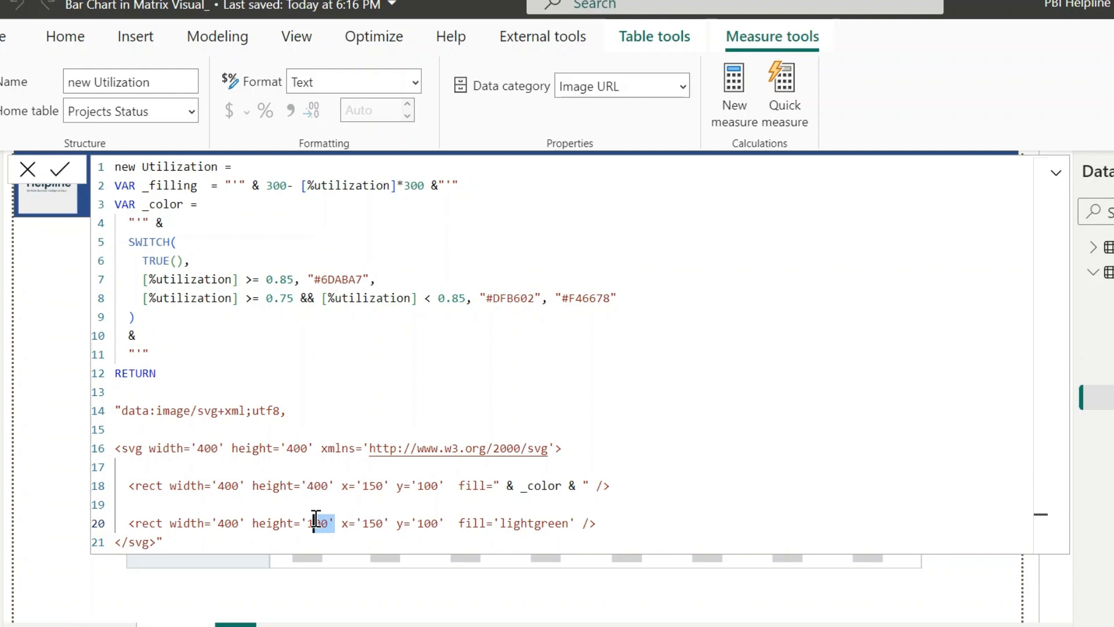
pyautogui.write('" & _filling & "')
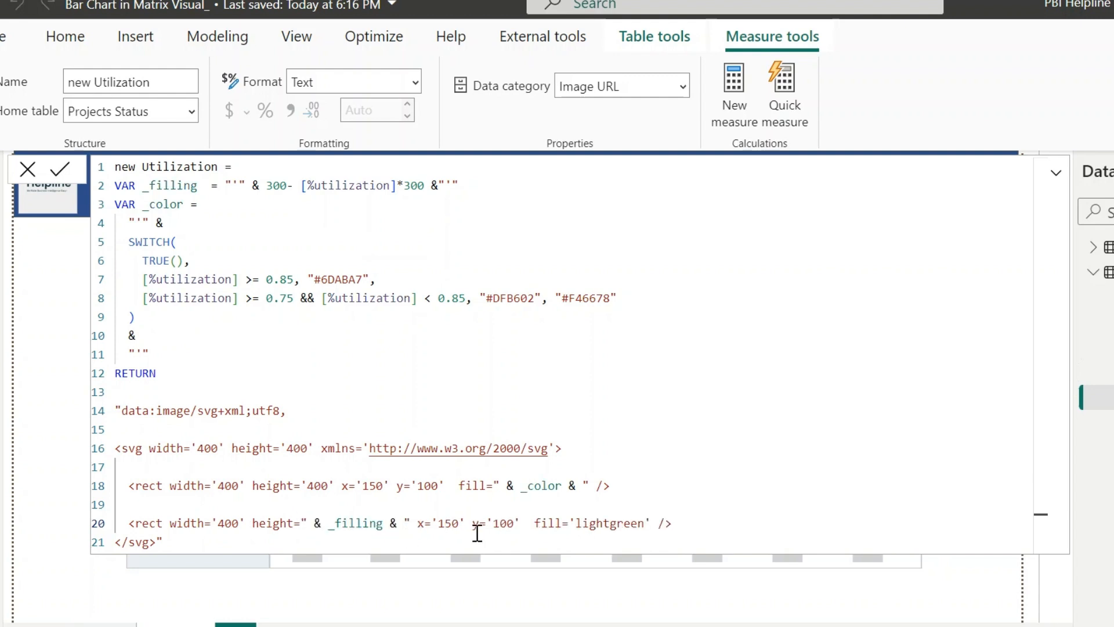
pyautogui.doubleClick(628, 523)
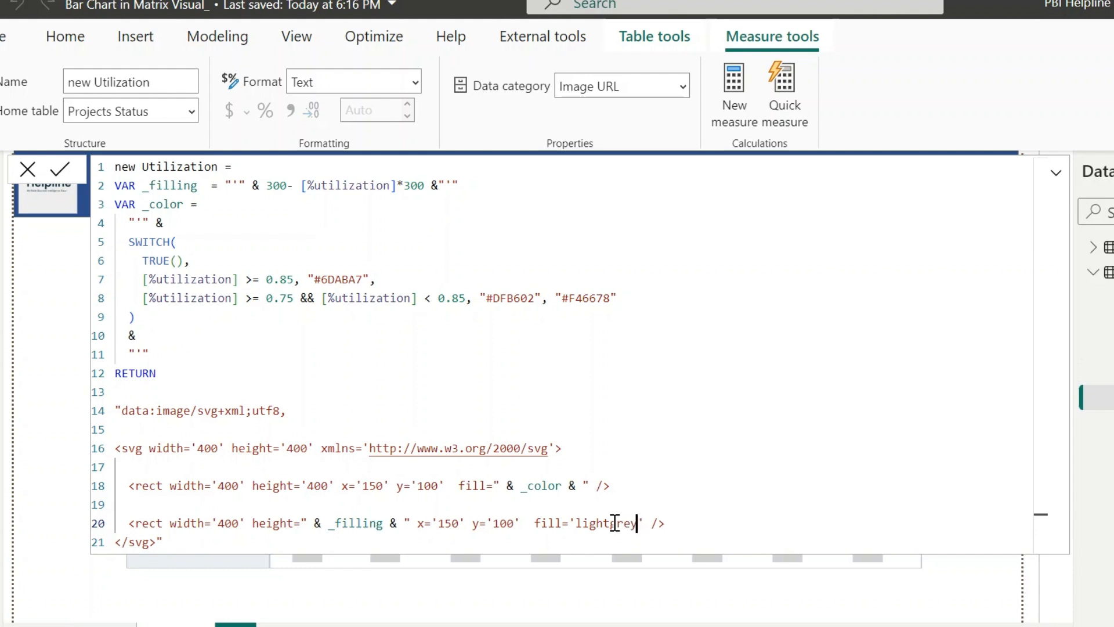
pyautogui.moveTo(64, 171)
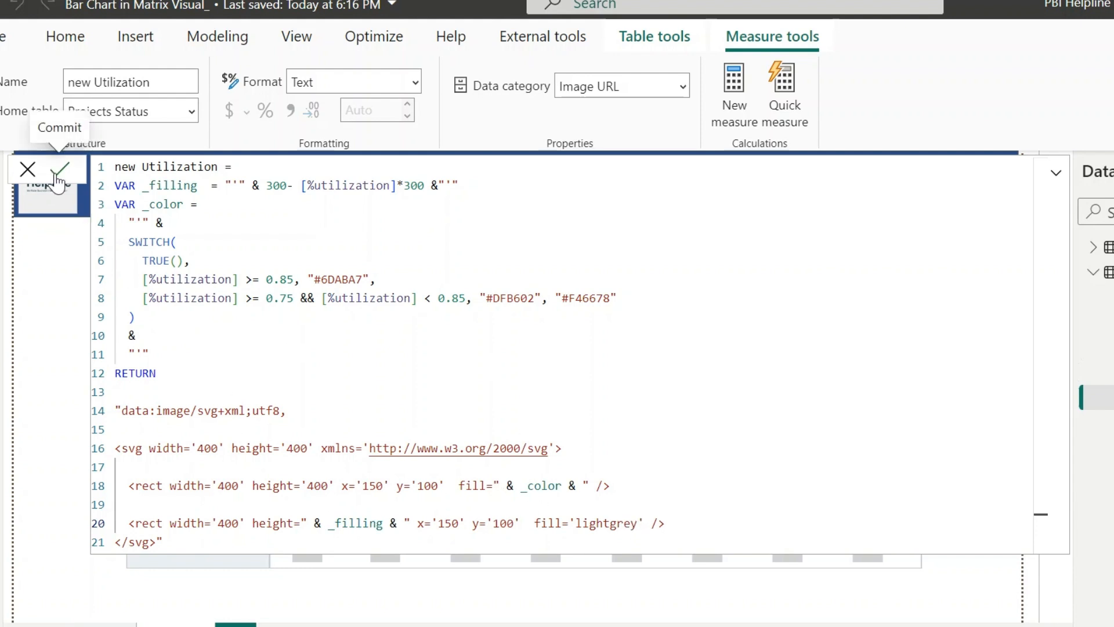
pyautogui.click(64, 169)
pyautogui.write("<text x='150' y='70' fill='black' font-size='80'>I love SVG!</text>")
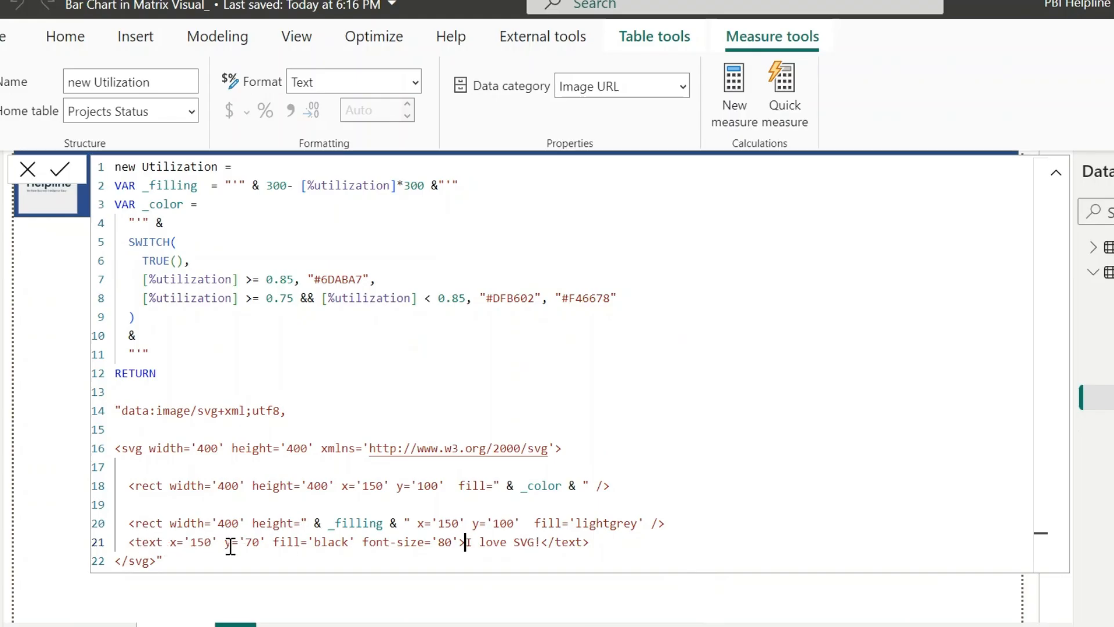
pyautogui.moveTo(462, 562)
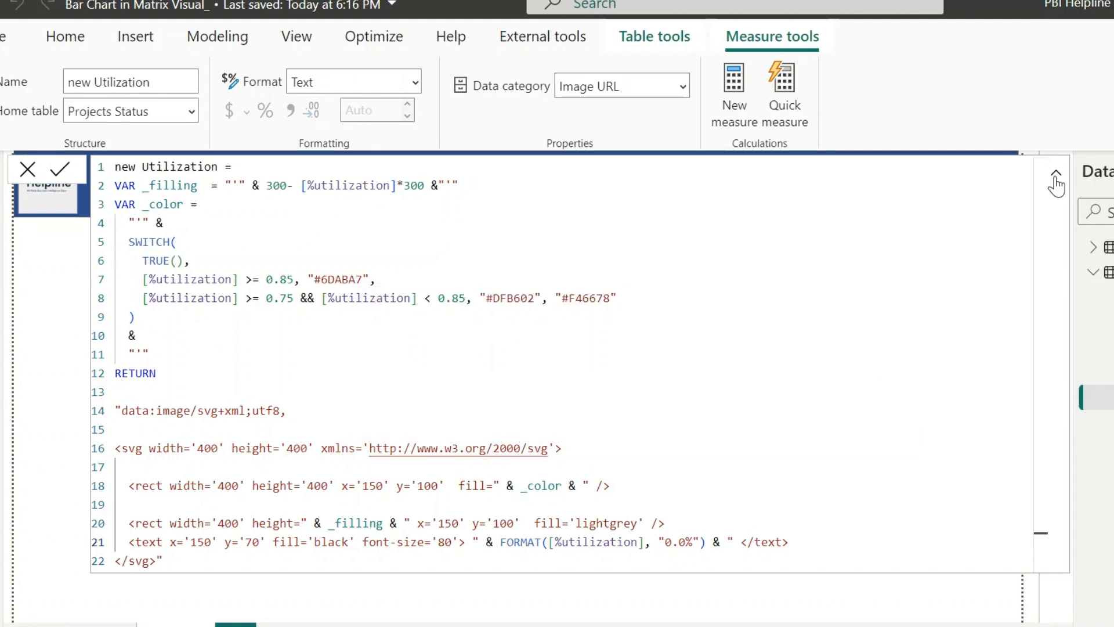
# Add an SVG <text> label with FORMAT([%utilization], "0.0%") and collapse the formula bar.
pyautogui.click(1057, 172)
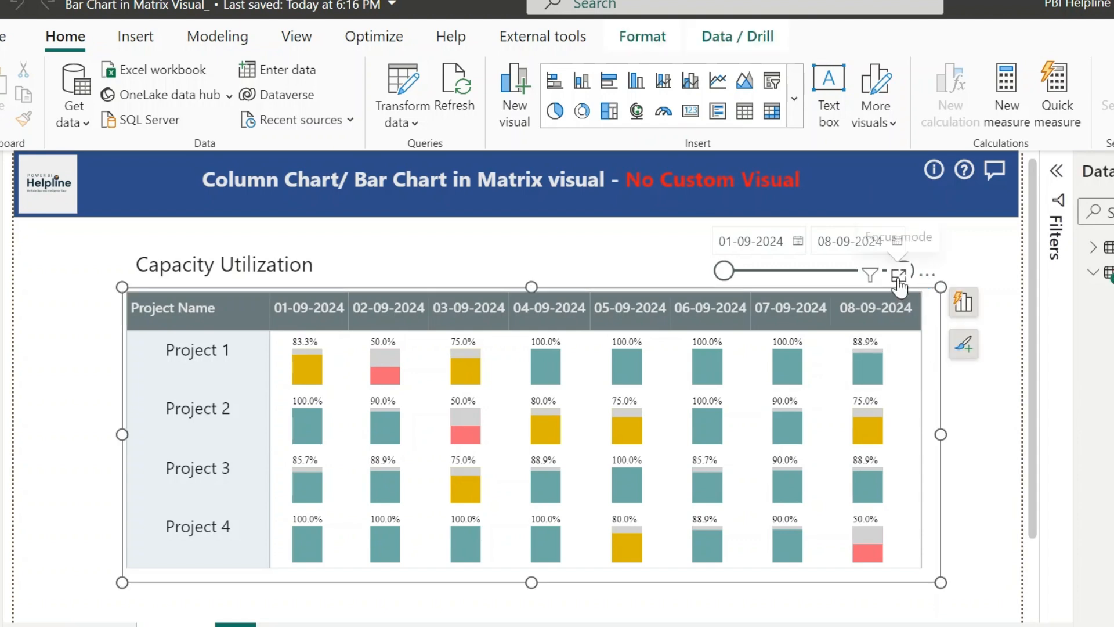
# Show the Capacity Utilization matrix in Focus mode with its coloured bars and percentage labels.
pyautogui.click(900, 275)
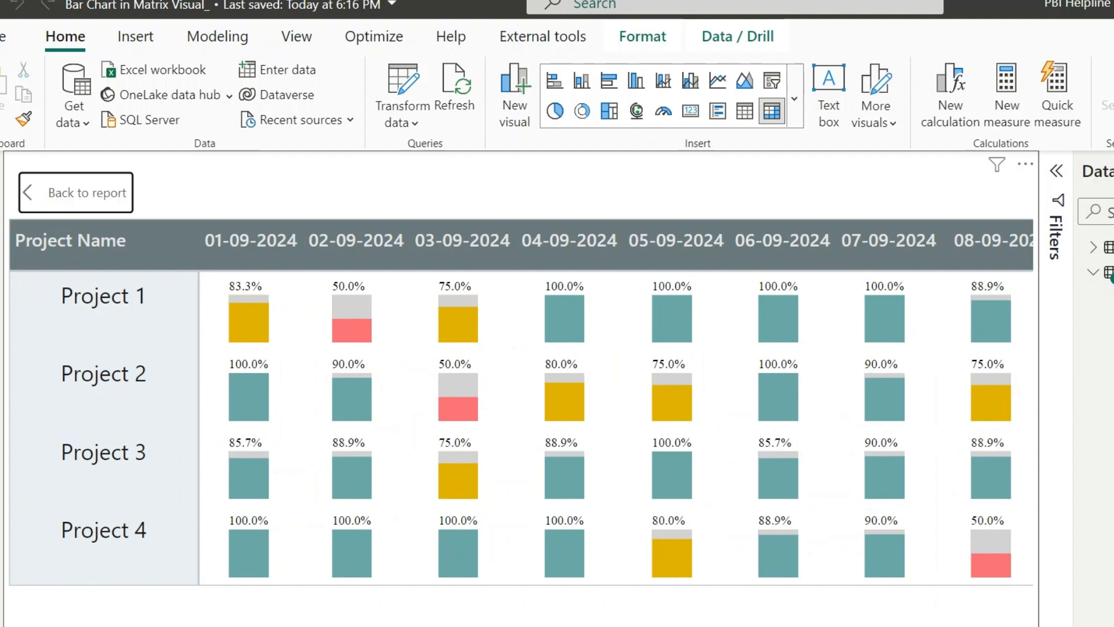